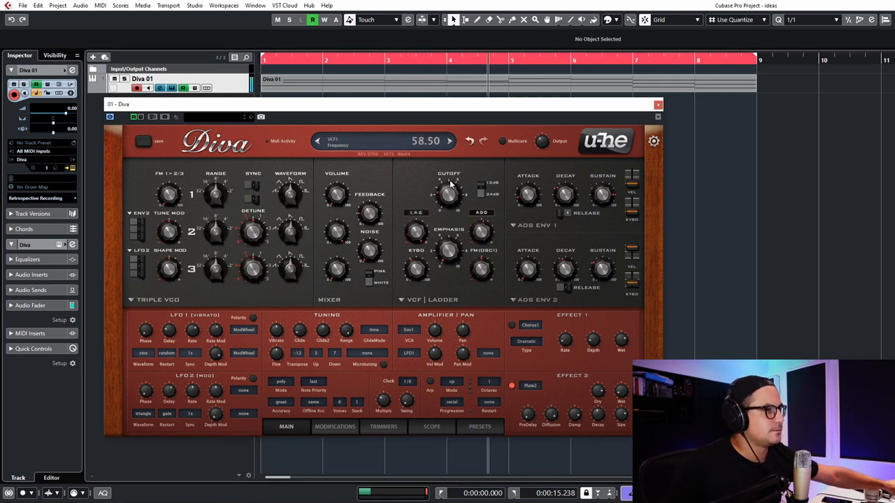
- Load the INIT June-60 template from the Templates folder and return to the main panel
drag(449, 195, 449, 189)
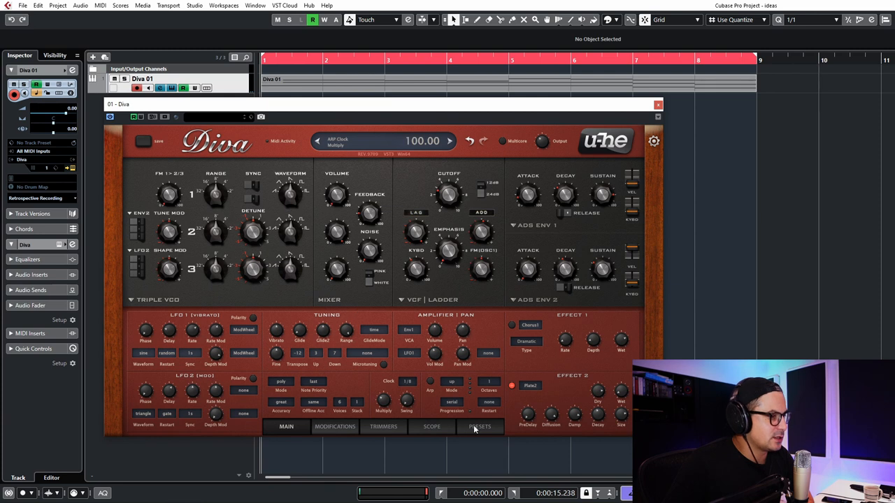
click(480, 428)
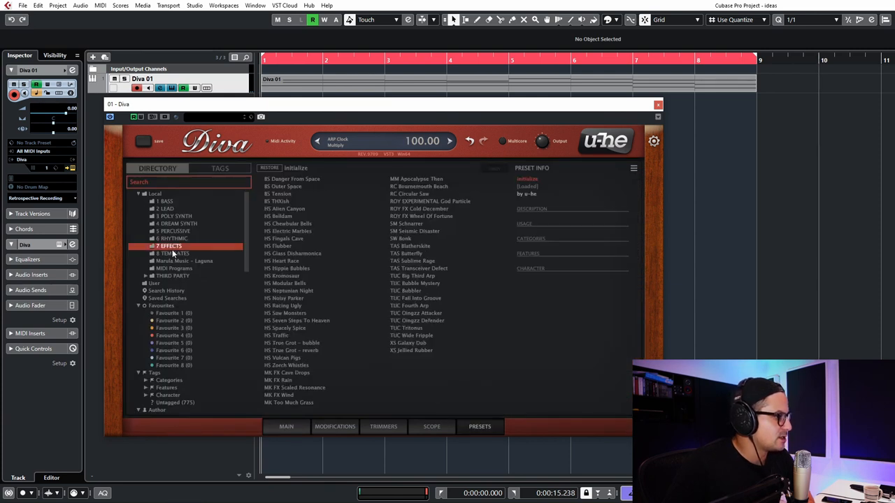
click(171, 253)
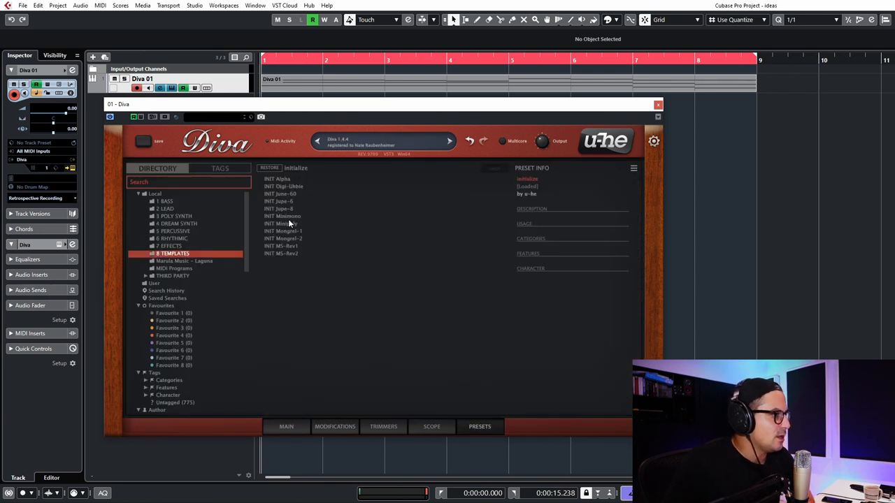
click(280, 202)
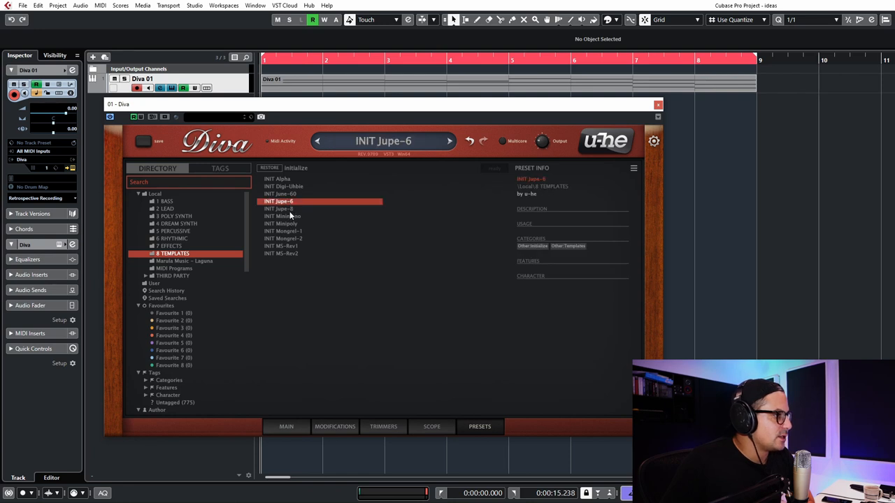
click(283, 193)
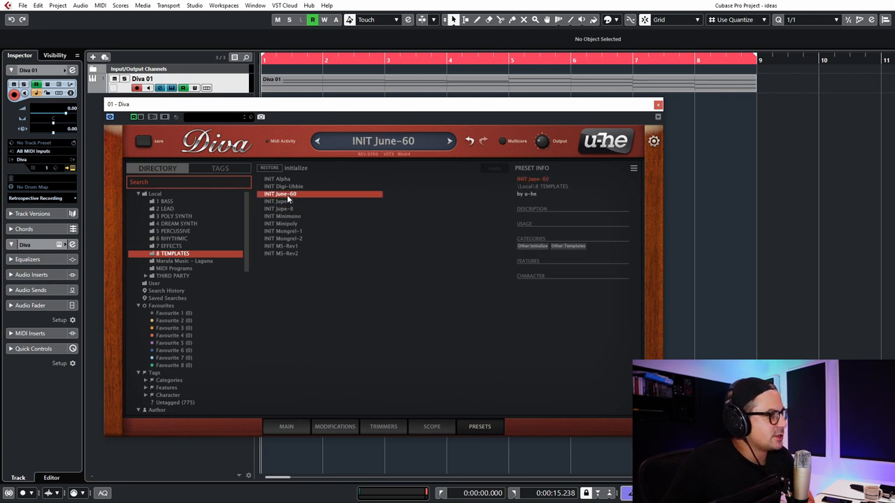
mouse_move(377, 470)
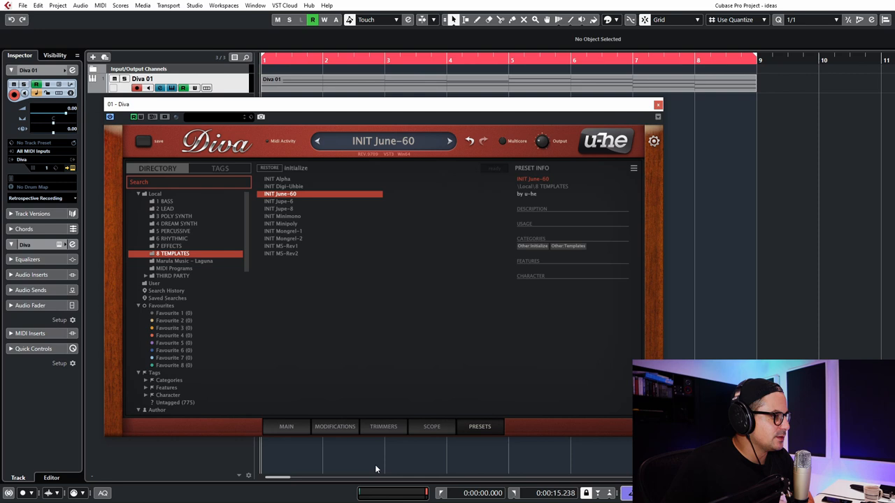
click(285, 426)
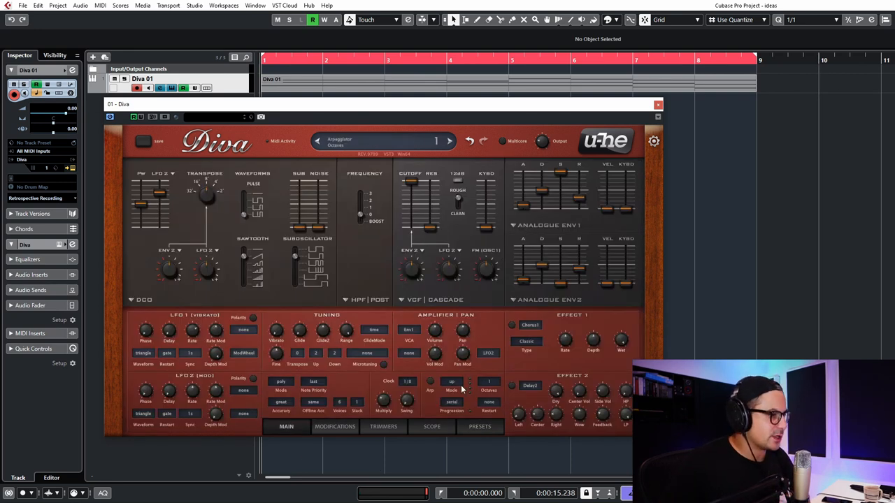
- Lower the VCF cutoff slider to roughly 45
click(428, 382)
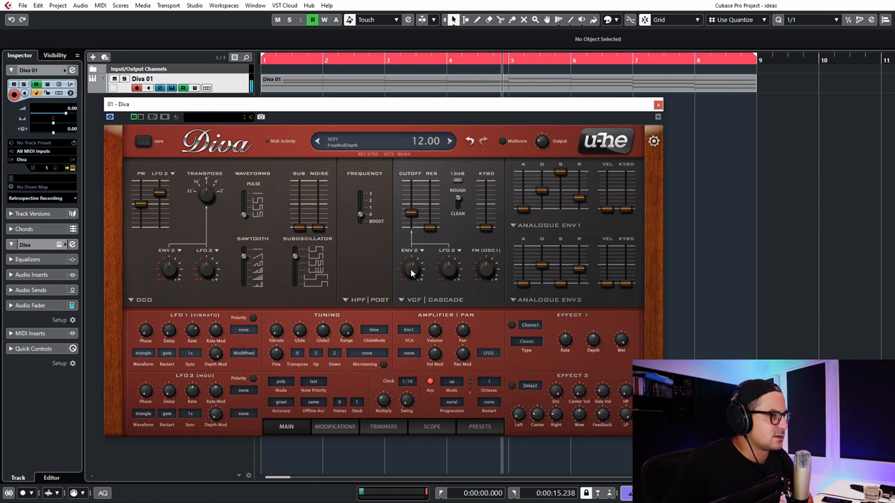
drag(411, 217, 412, 235)
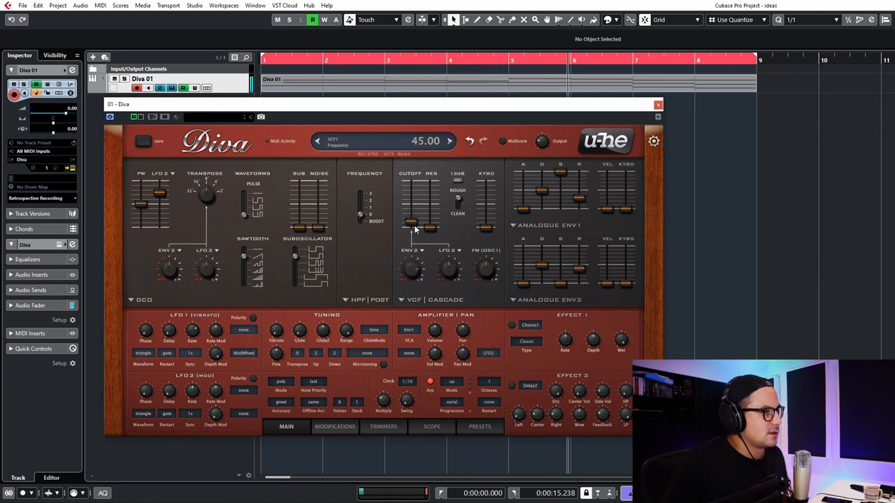
drag(411, 209, 411, 224)
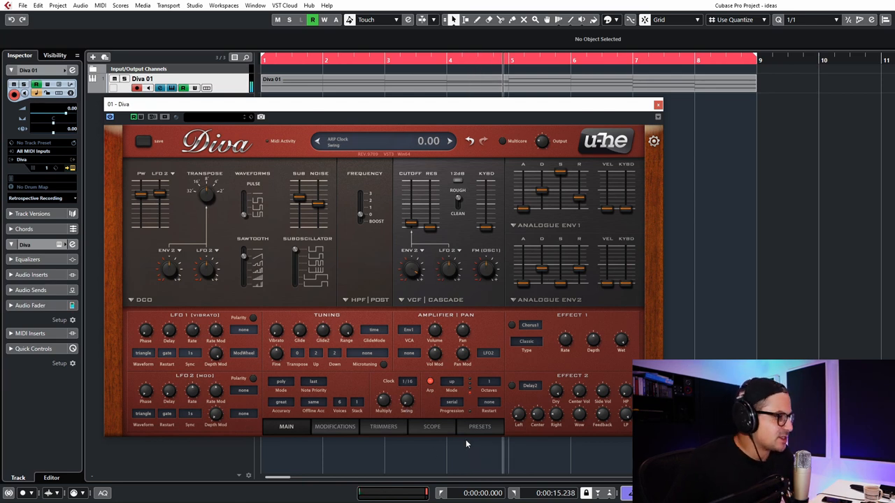
- Set the pan modulation source to VoiceMap in place of LFO2
click(480, 426)
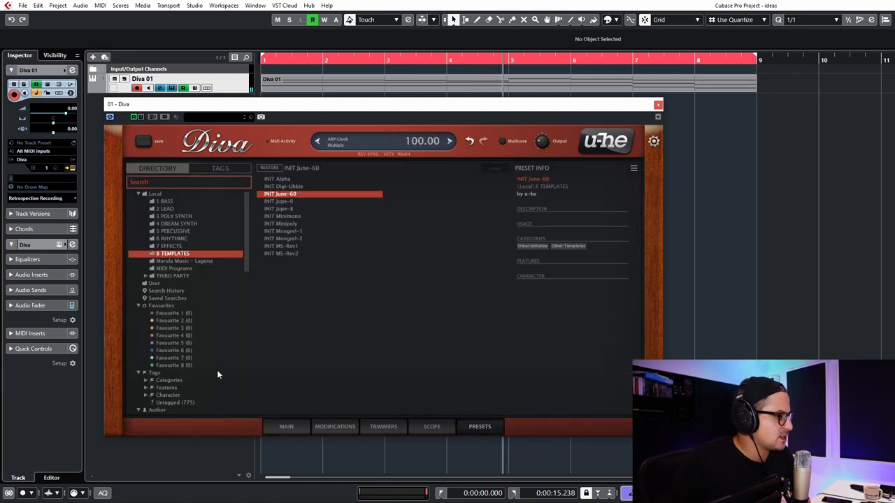
click(285, 426)
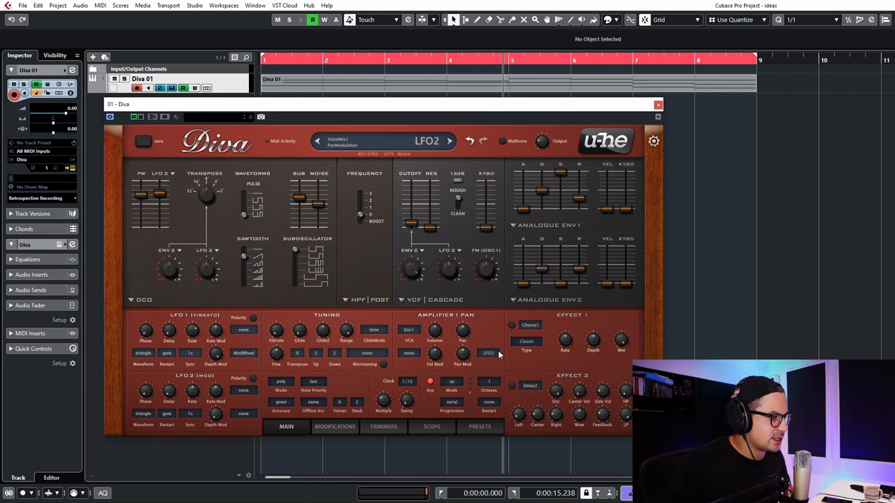
click(487, 353)
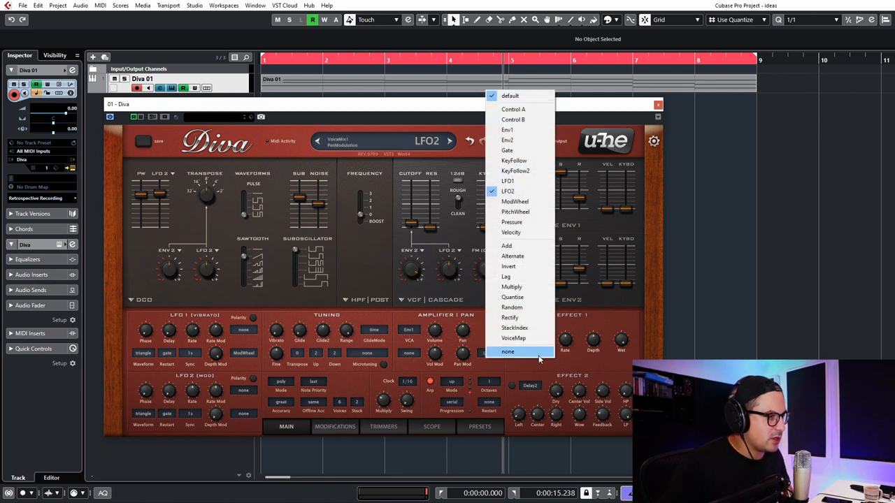
click(508, 352)
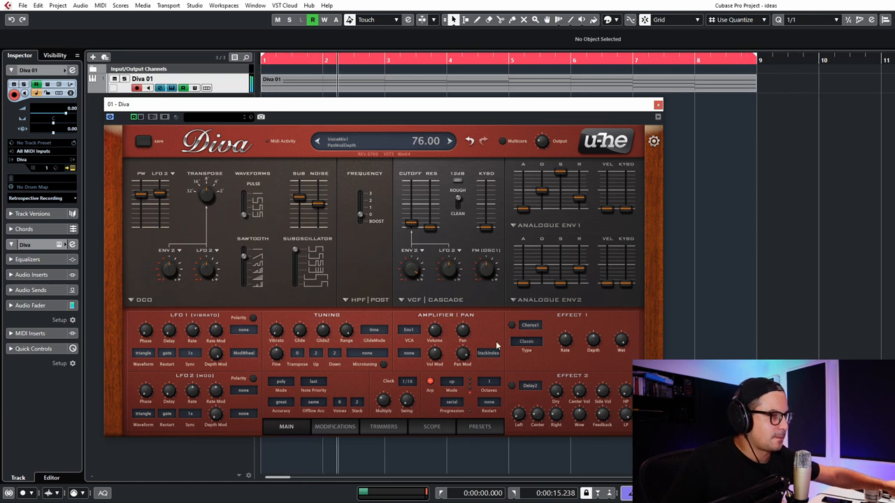
- Set Effect 1 to Delay1 and Effect 2 to the Plate2 reverb
click(529, 325)
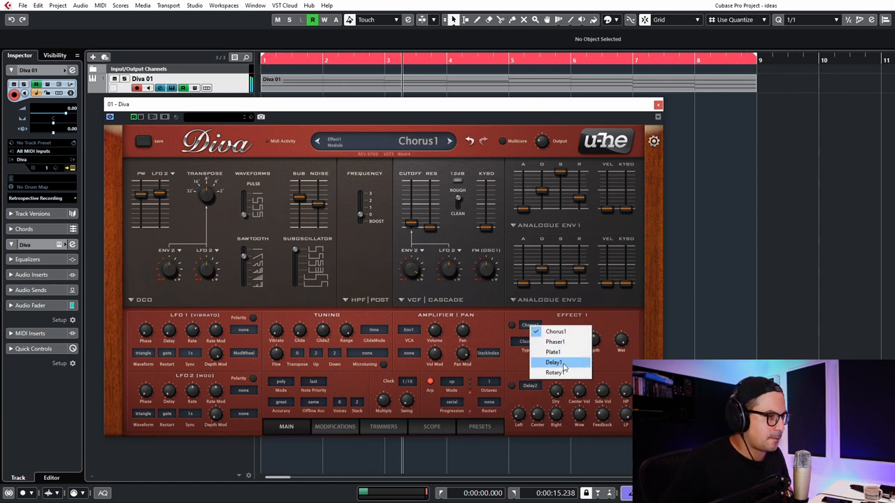
click(551, 362)
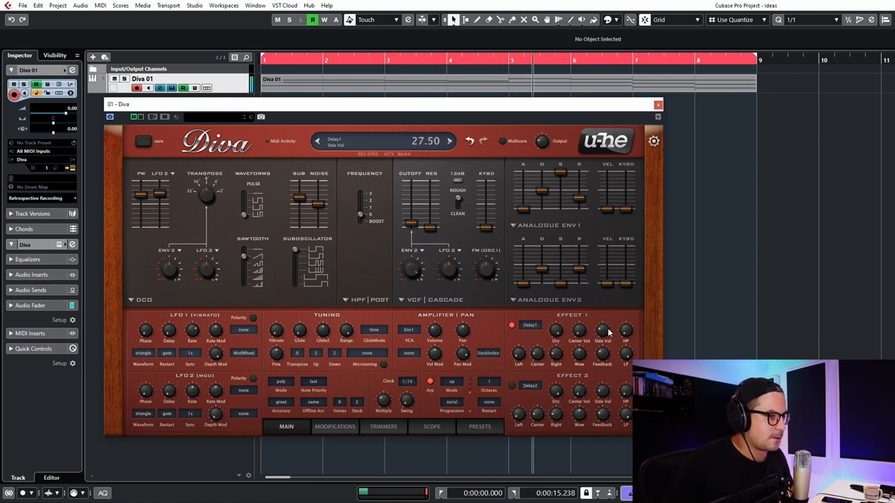
click(530, 386)
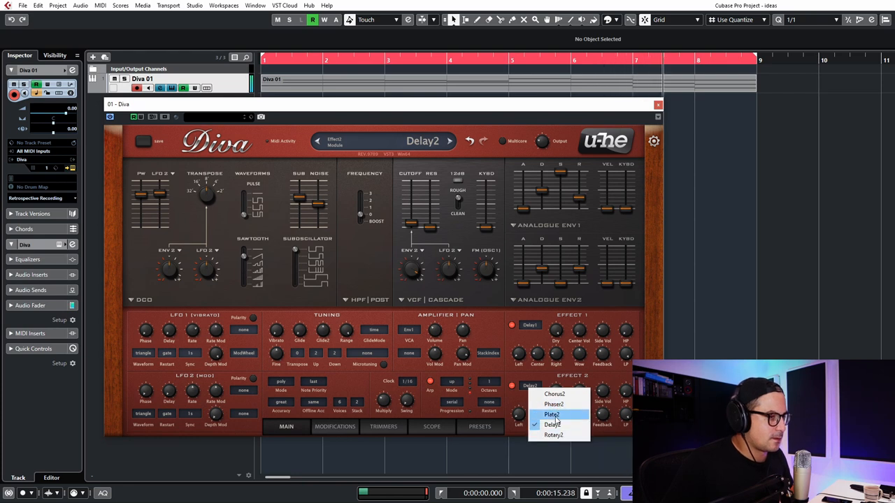
click(557, 413)
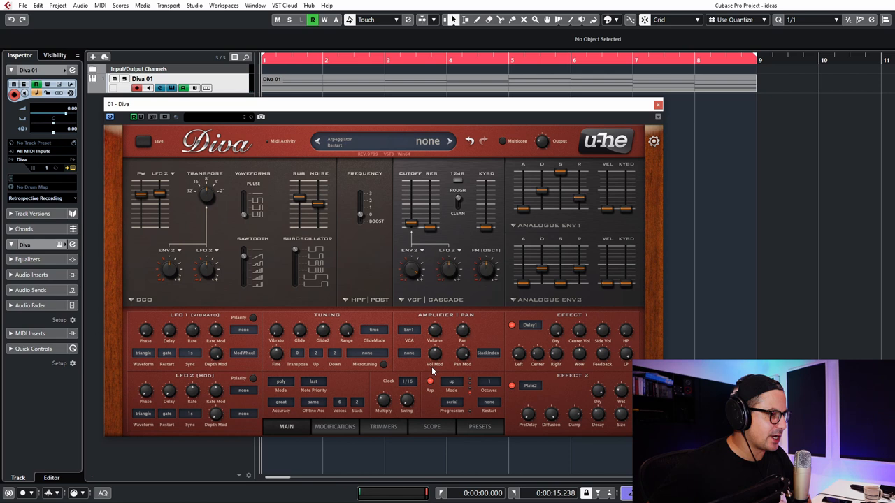
- Set the arpeggiator mode to Up and choose its octave range
click(426, 139)
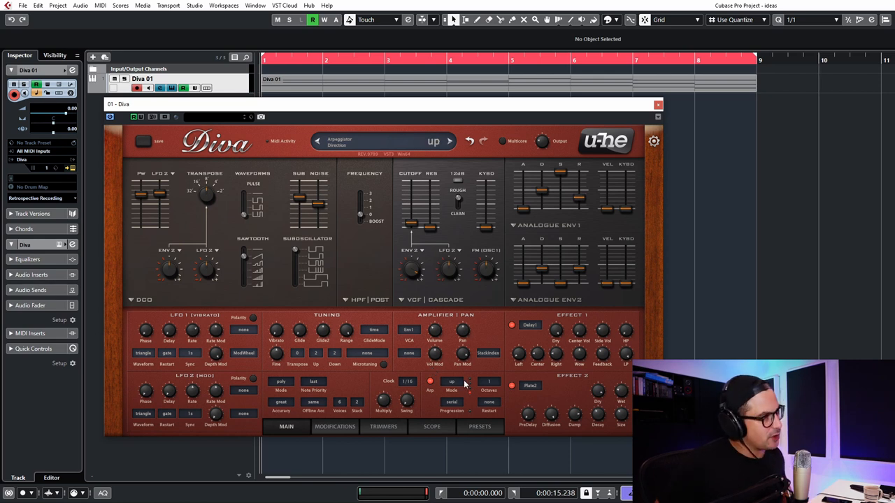
click(449, 141)
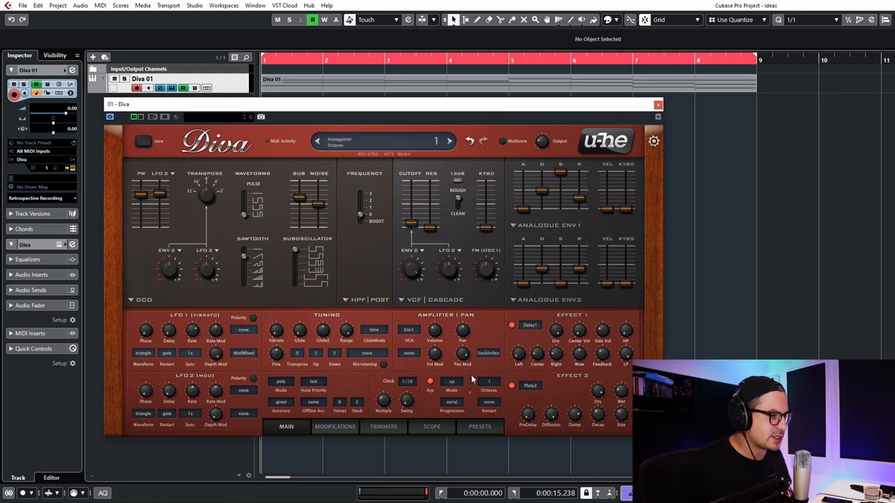
click(488, 391)
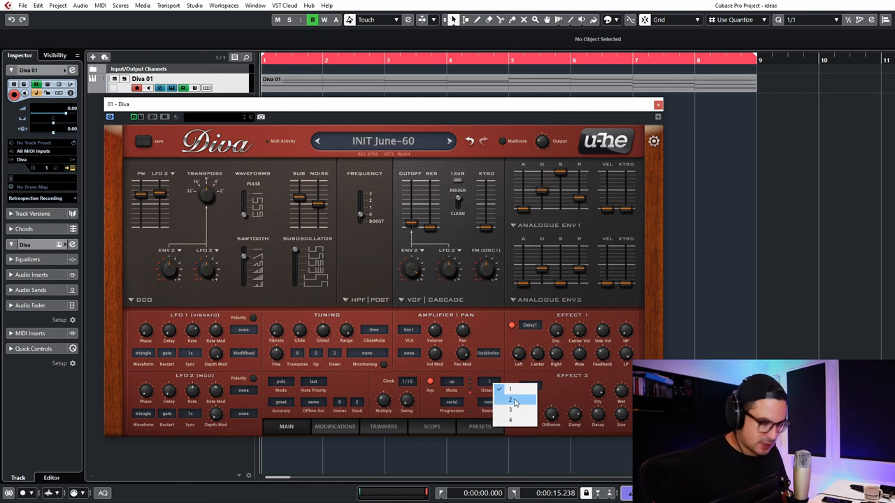
click(510, 399)
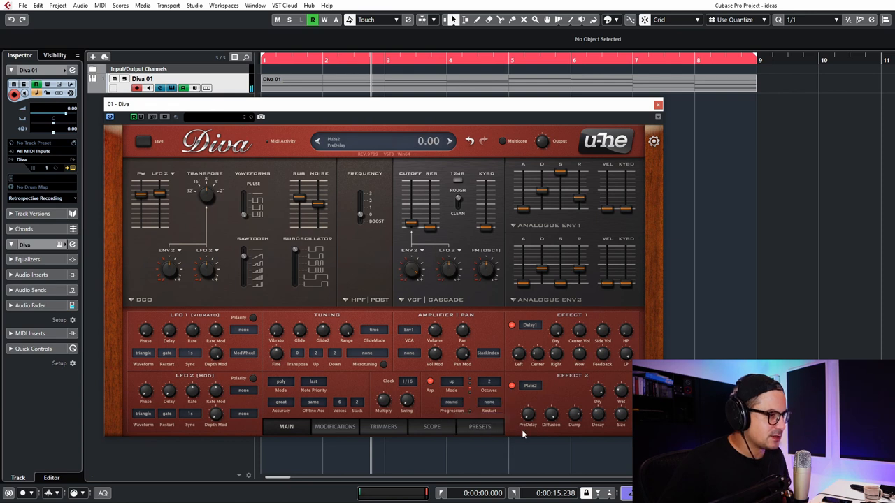
- Audition arpeggio note orders played and down, settling on random
click(453, 380)
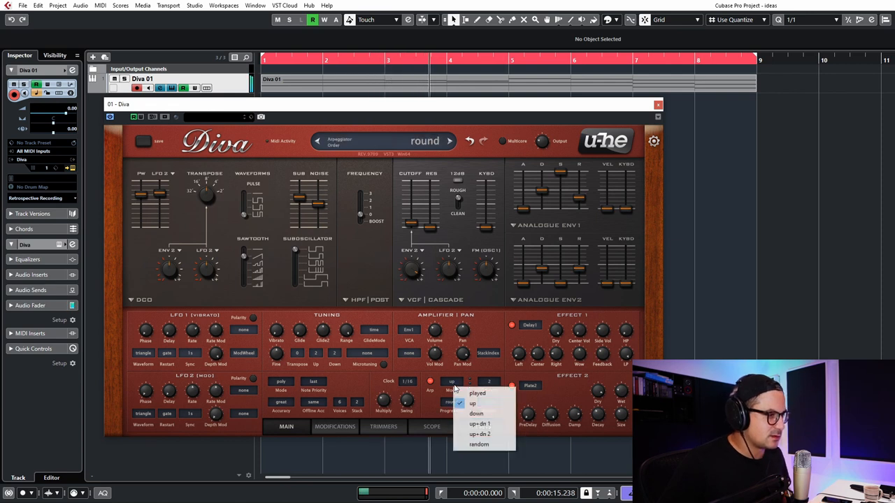
click(477, 392)
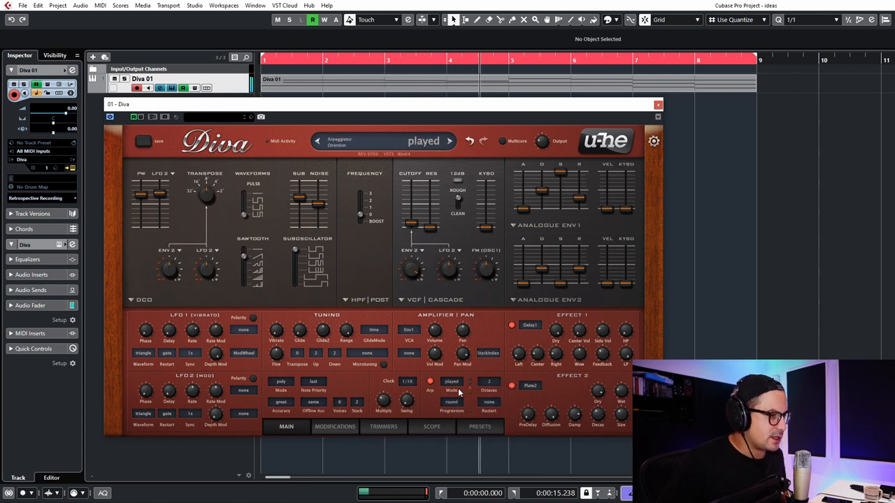
click(459, 380)
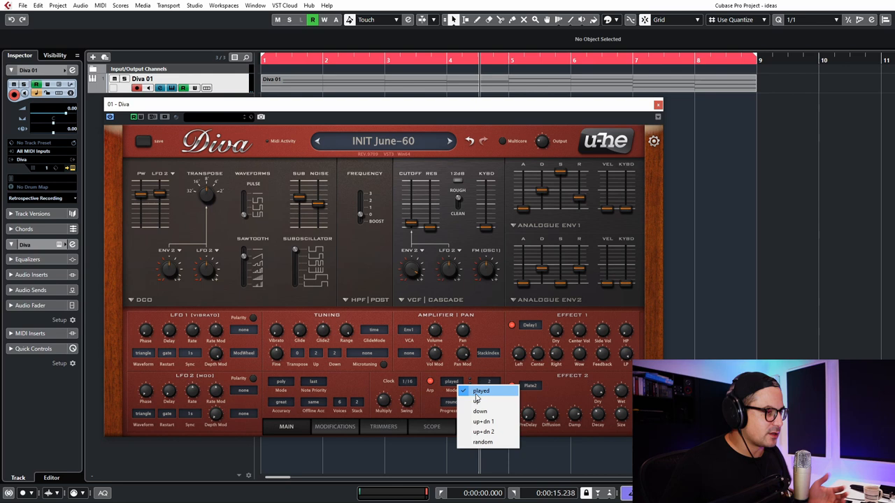
mouse_move(480, 411)
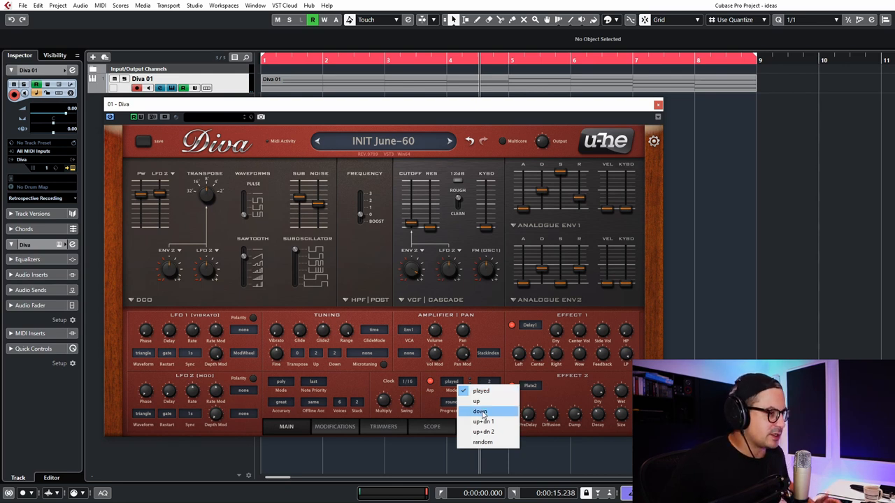
click(481, 409)
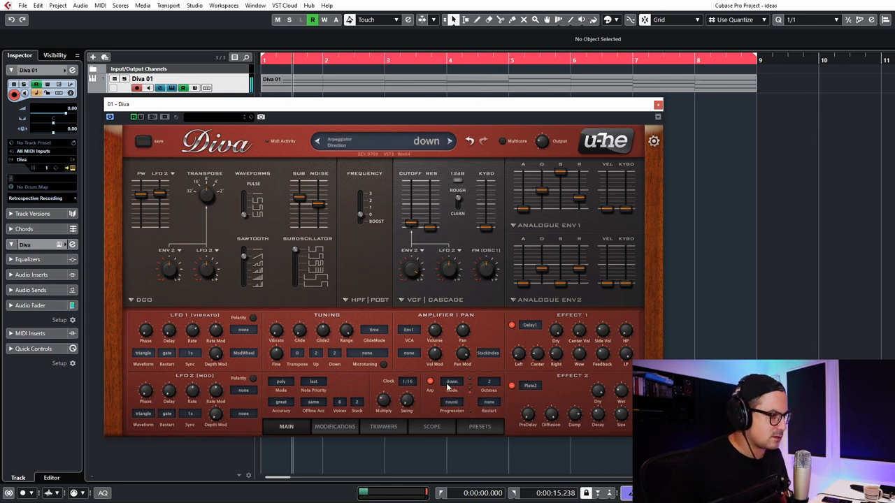
click(462, 380)
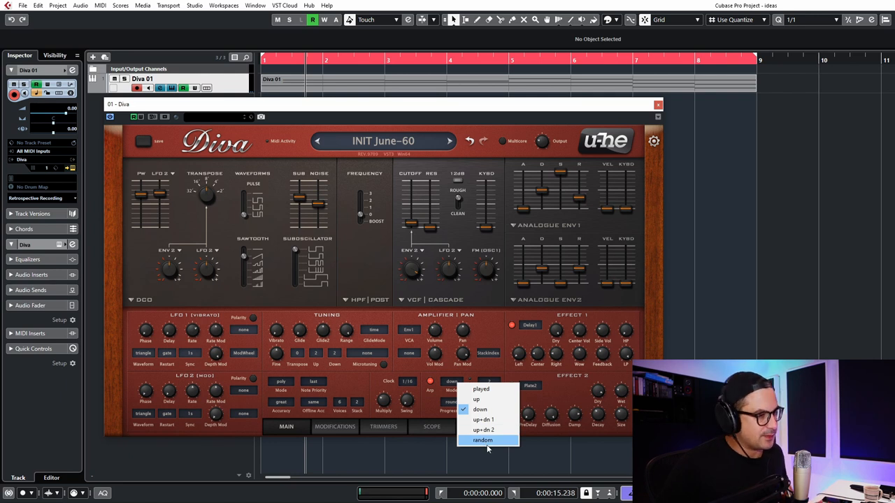
click(484, 408)
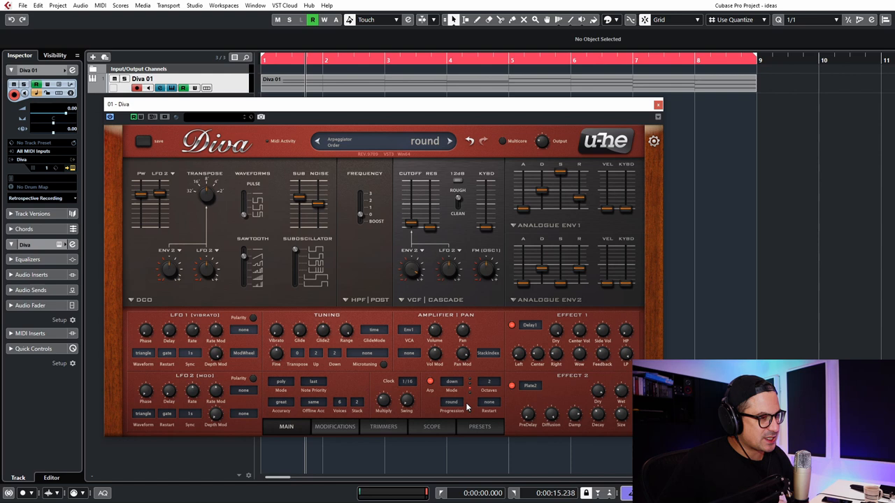
click(450, 381)
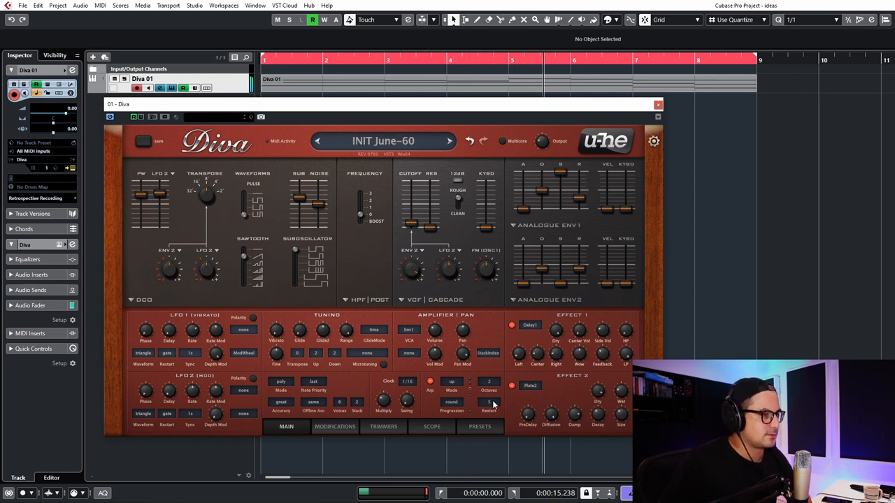
- Set the arpeggiator Restart value to 7 steps
click(488, 390)
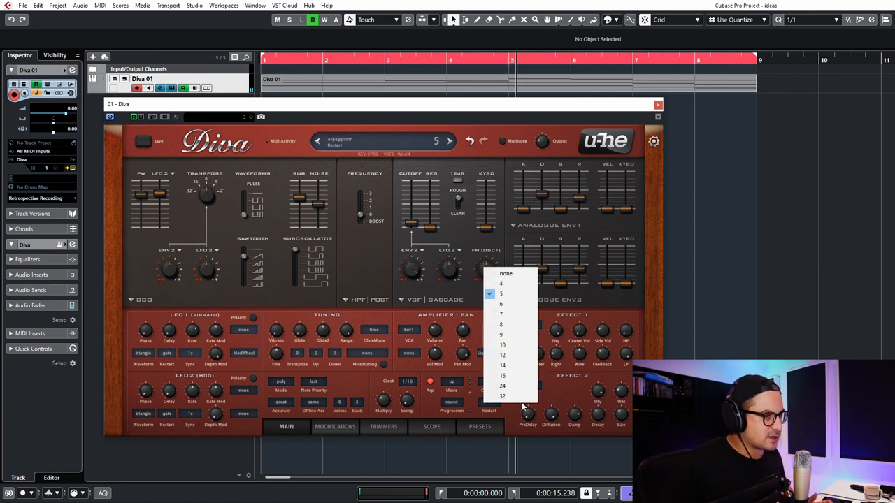
click(506, 313)
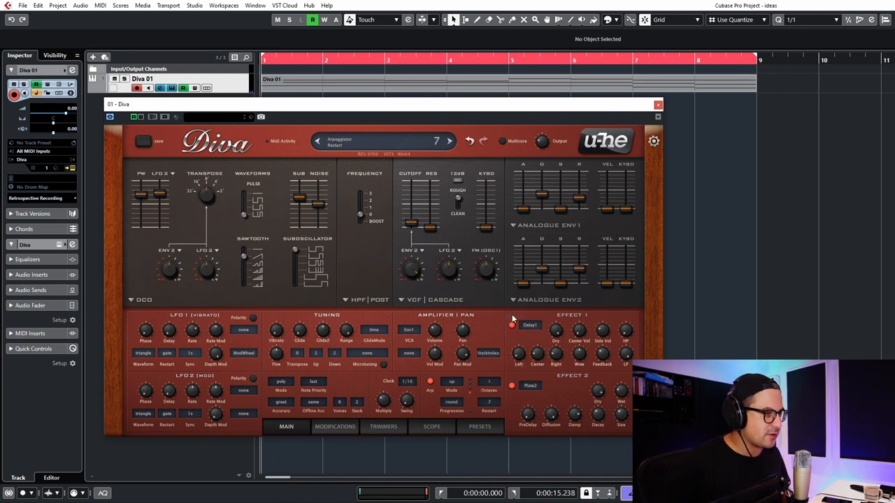
click(319, 140)
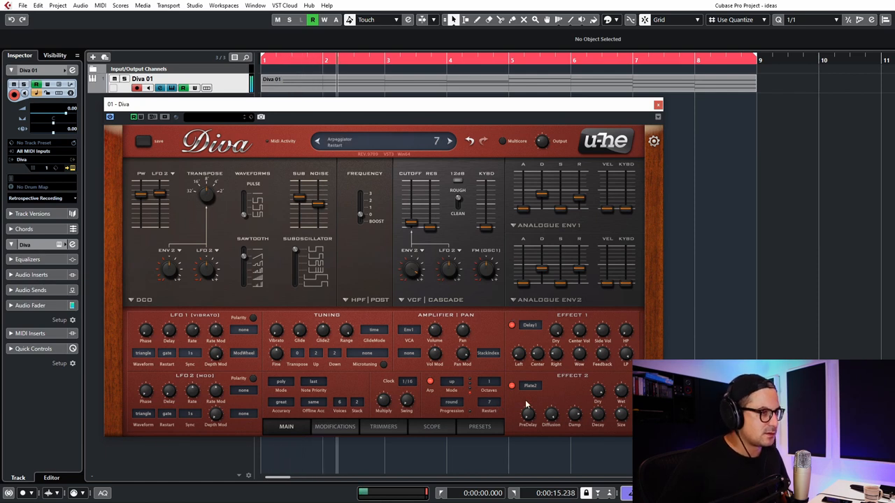
mouse_move(543, 403)
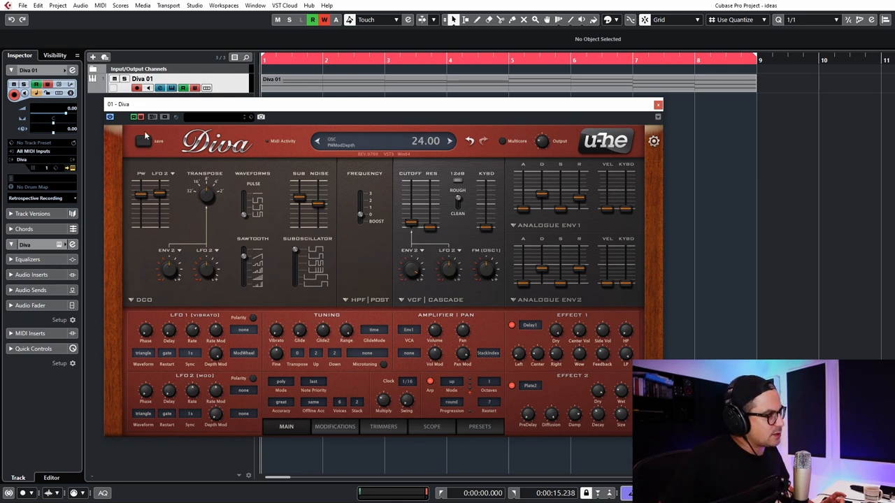
- Close the Diva window to reveal the track's automation lanes
click(489, 403)
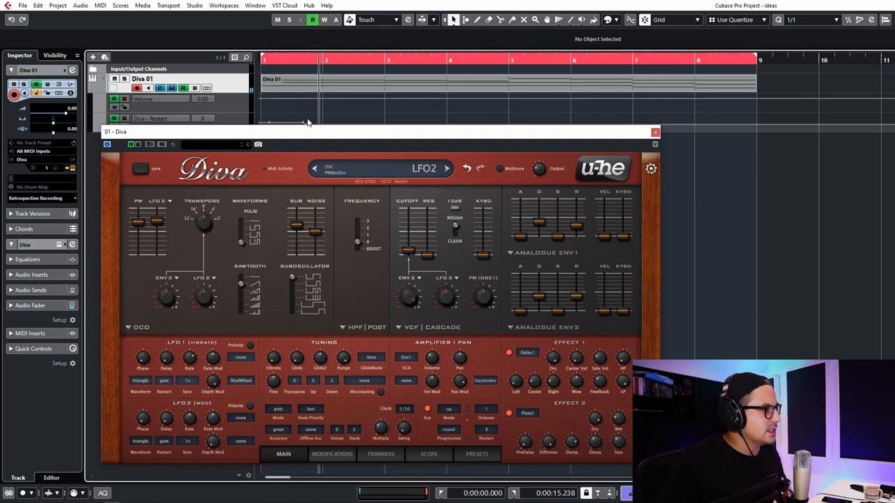
click(654, 132)
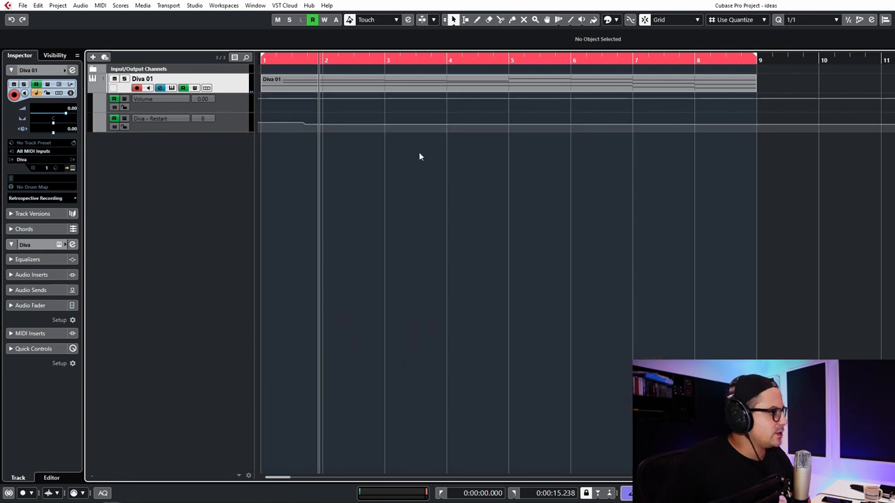
- Reopen the Diva plug-in window via the track's Edit Instrument button
click(263, 126)
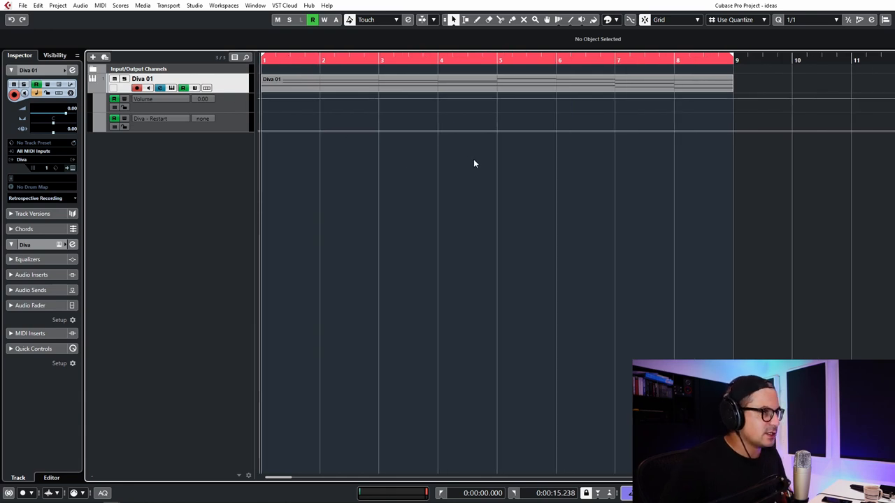
drag(263, 133, 559, 119)
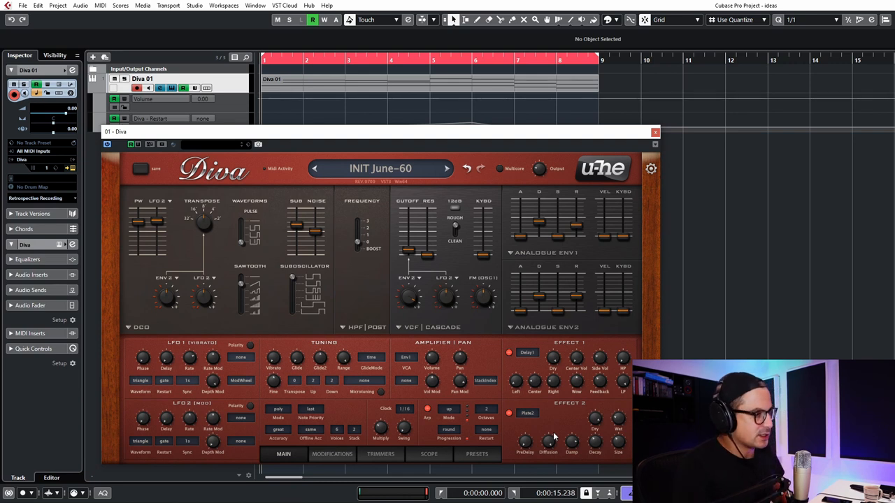
- Sweep the VCF cutoff upward past 64 and back down during playback to record automation
drag(408, 245, 408, 255)
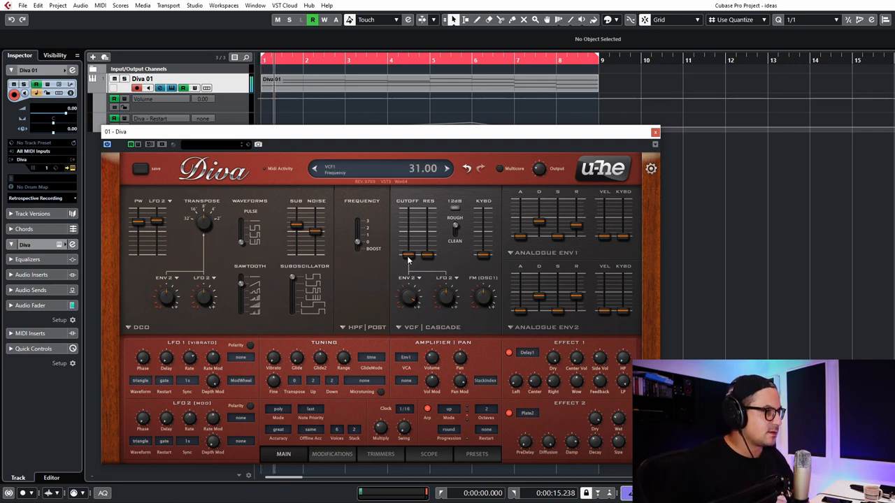
drag(408, 251, 408, 238)
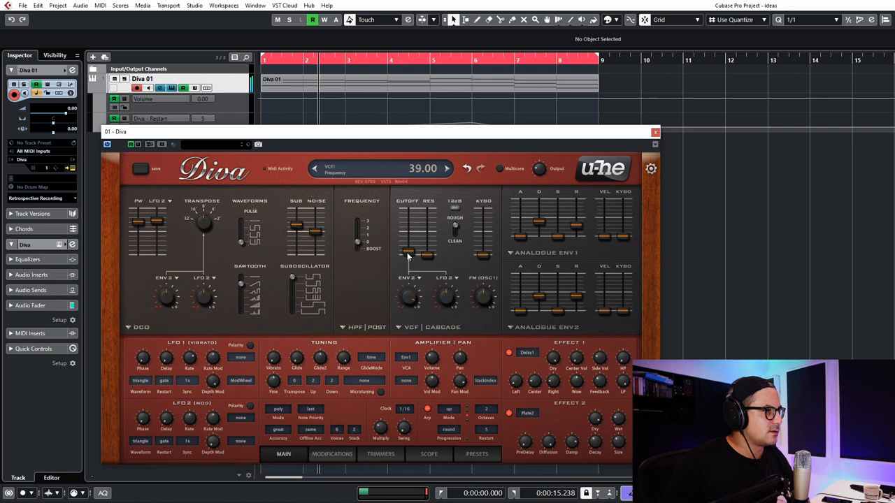
drag(408, 255, 408, 245)
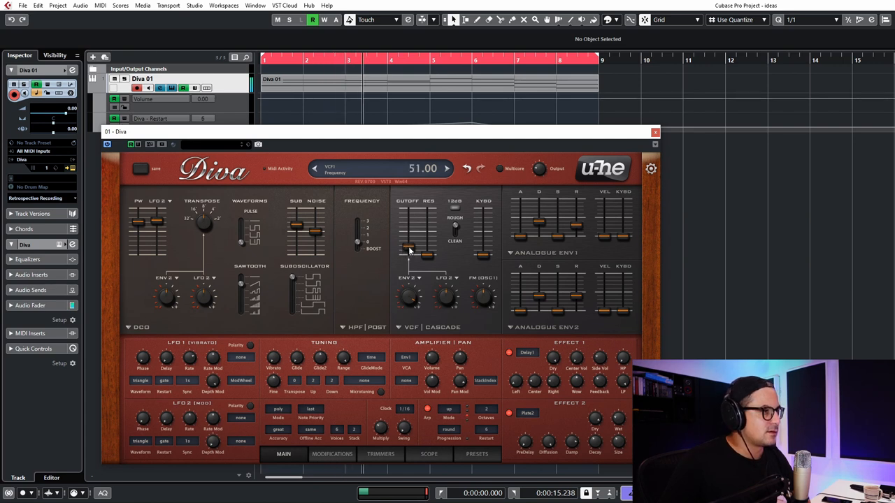
drag(409, 252, 408, 238)
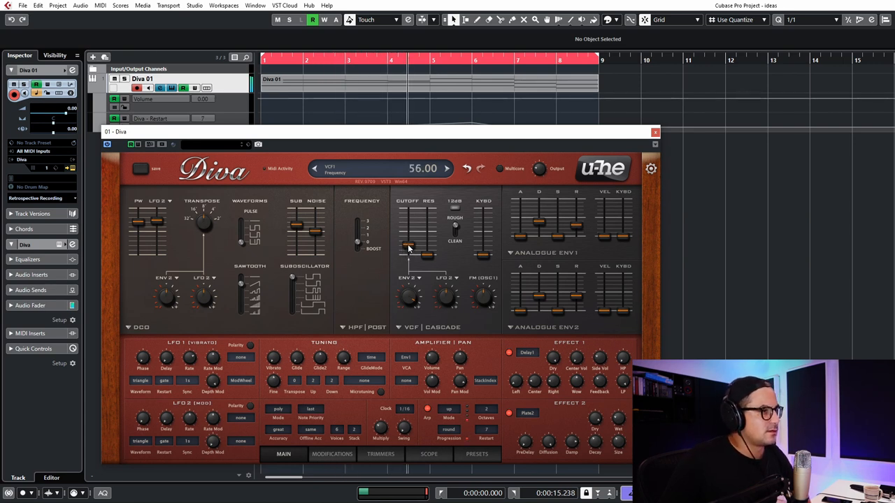
drag(408, 252, 409, 240)
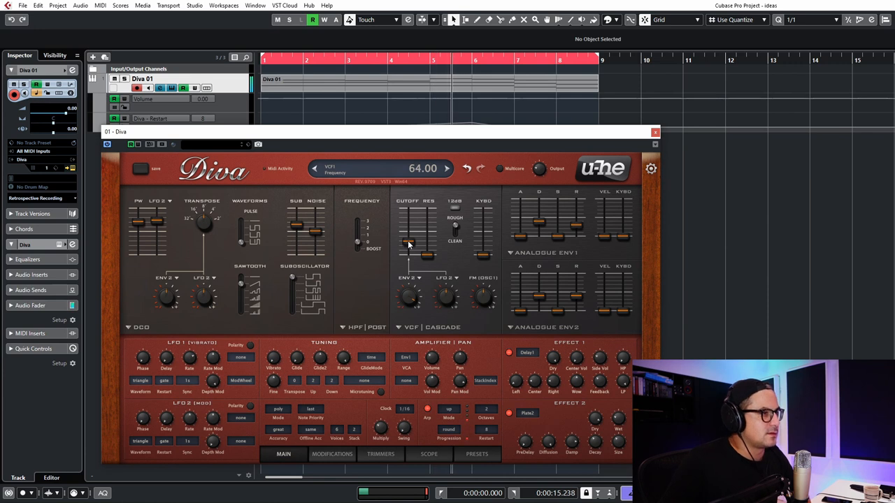
drag(409, 244, 408, 231)
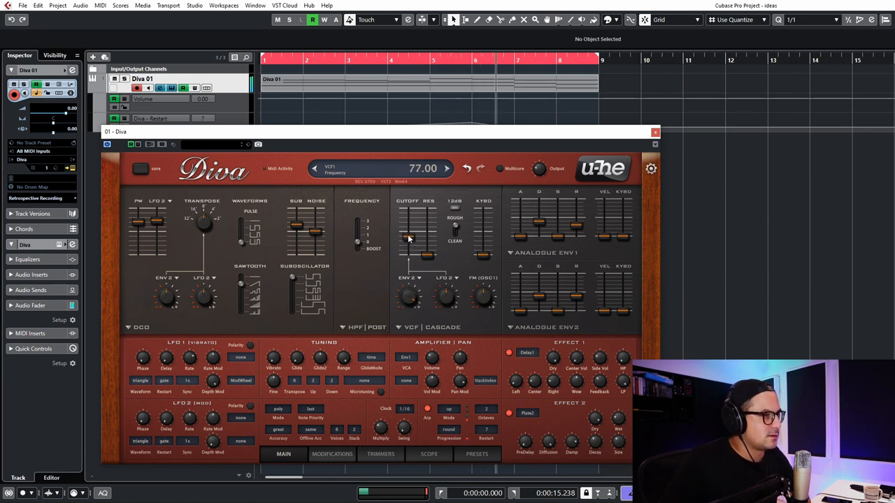
drag(408, 238, 408, 224)
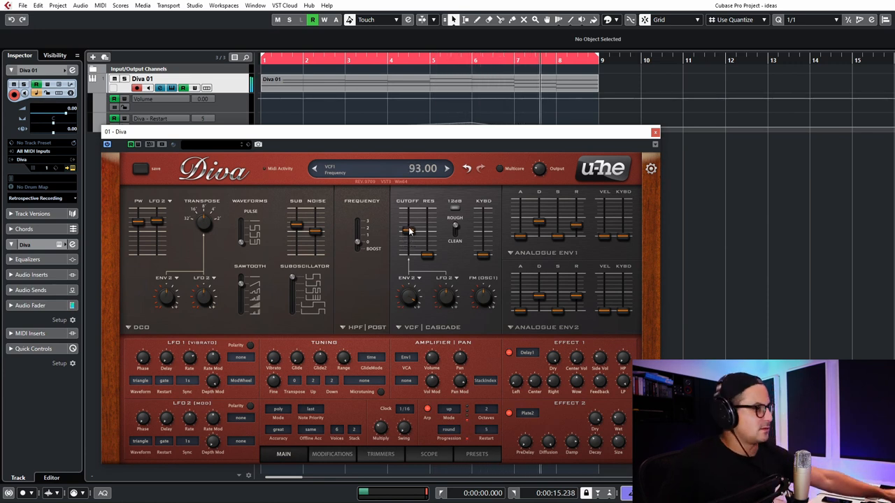
drag(409, 238, 409, 223)
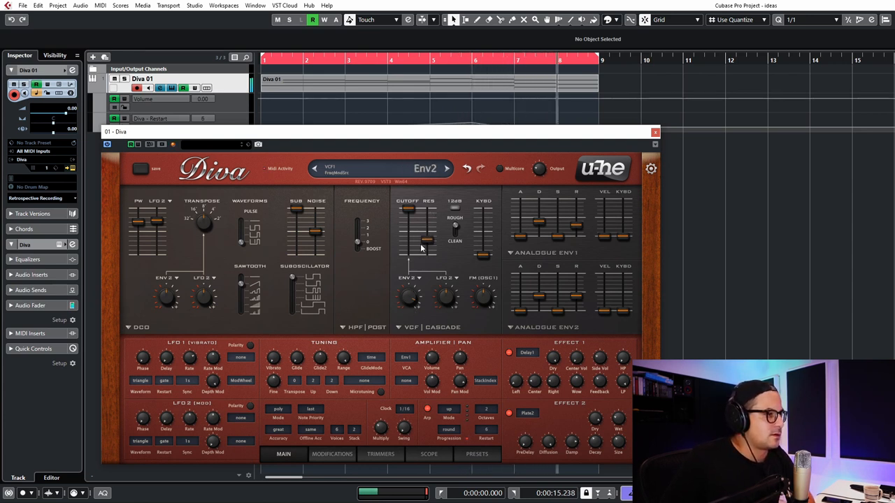
drag(422, 245, 422, 240)
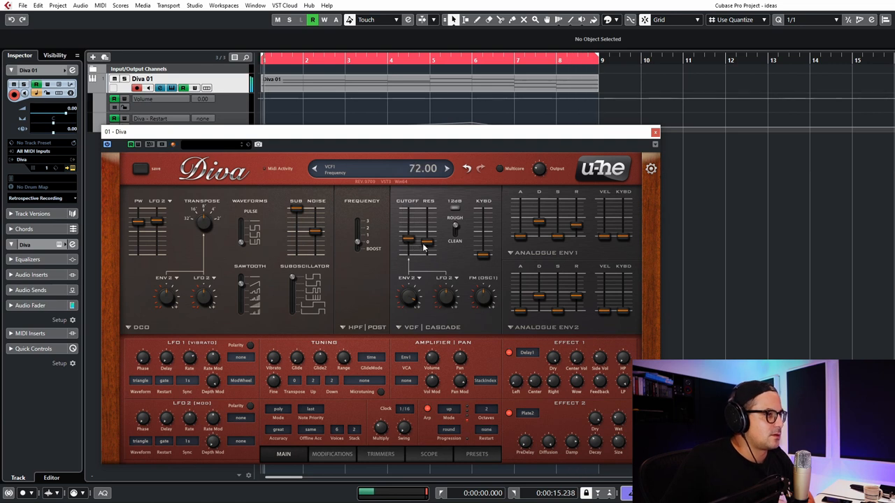
drag(412, 240, 411, 250)
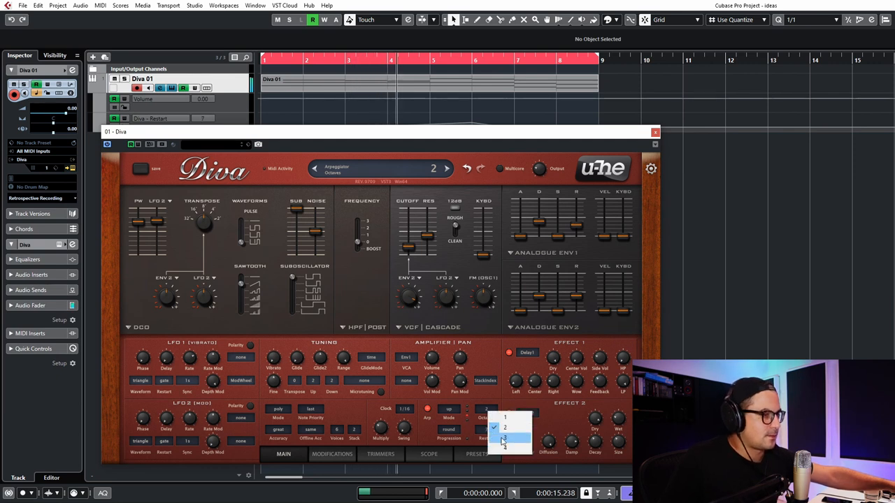
- Record a new arpeggio octave-range value, then close Diva to view the automation
click(509, 442)
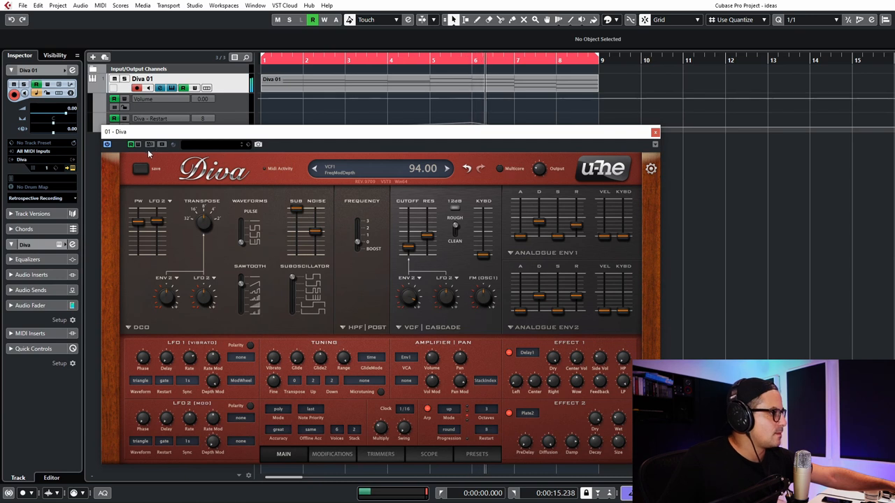
click(489, 408)
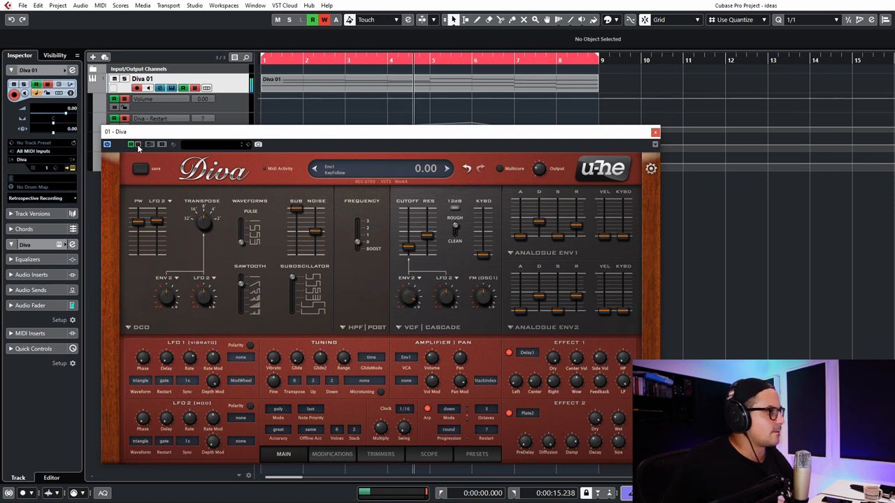
click(655, 133)
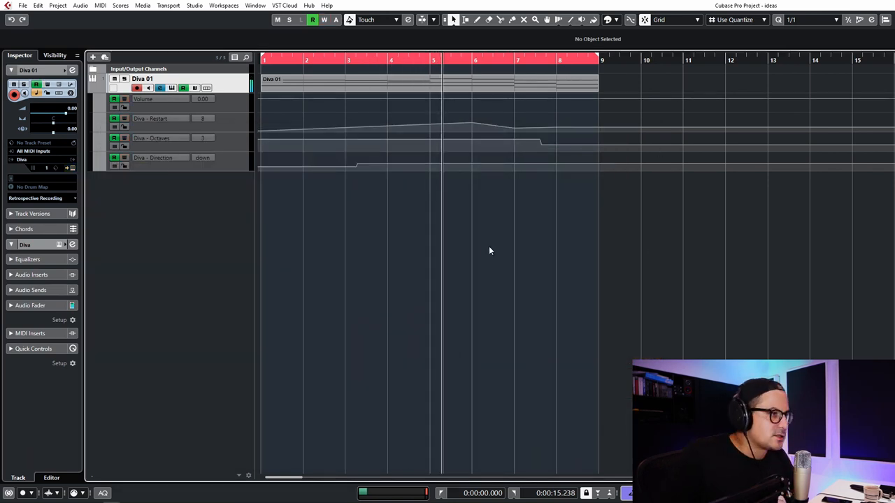
mouse_move(442, 219)
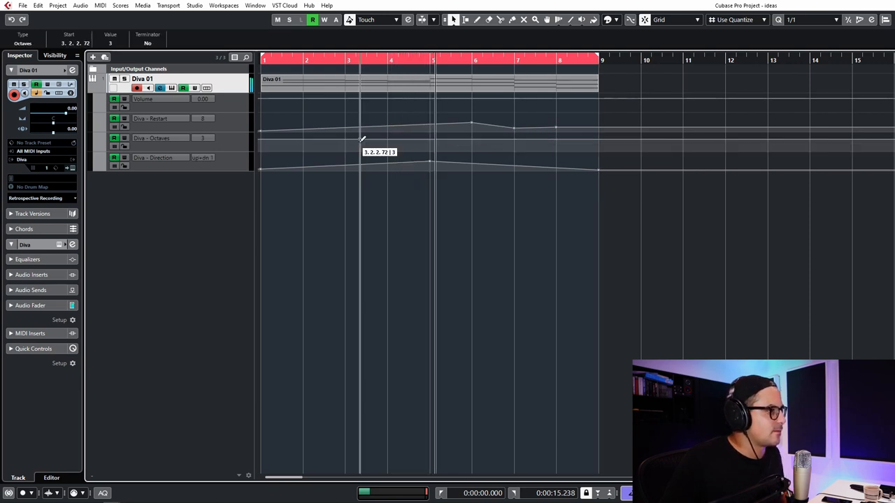
- Reshape a point on the Diva track's recorded automation curve by hand
drag(362, 139, 343, 139)
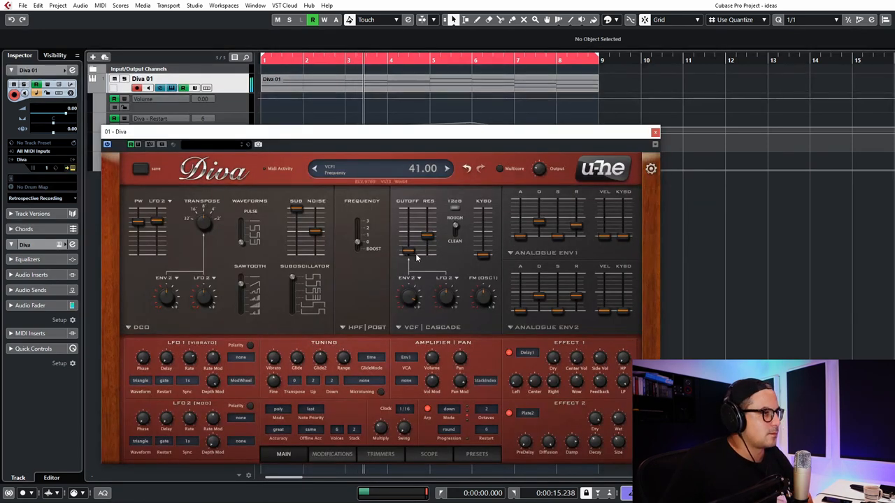
- Sweep the VCF Cutoff up, way down and back by ear while the arpeggio plays
drag(408, 252, 409, 230)
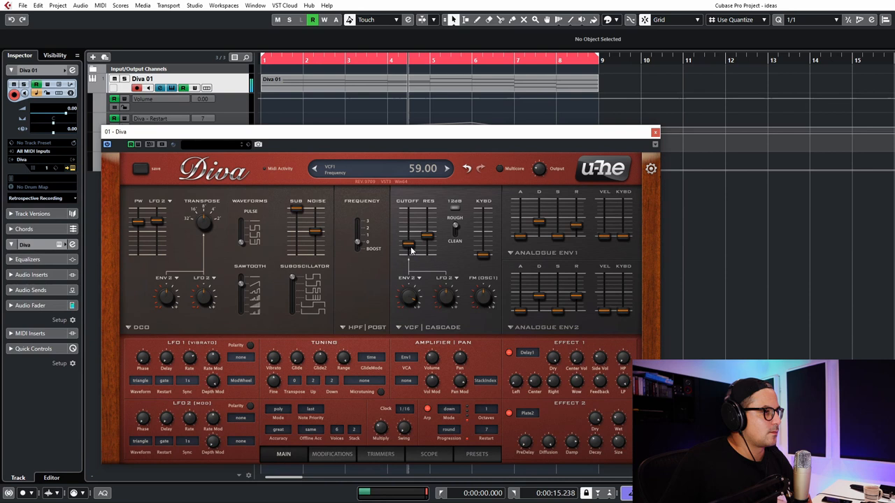
drag(408, 252, 408, 238)
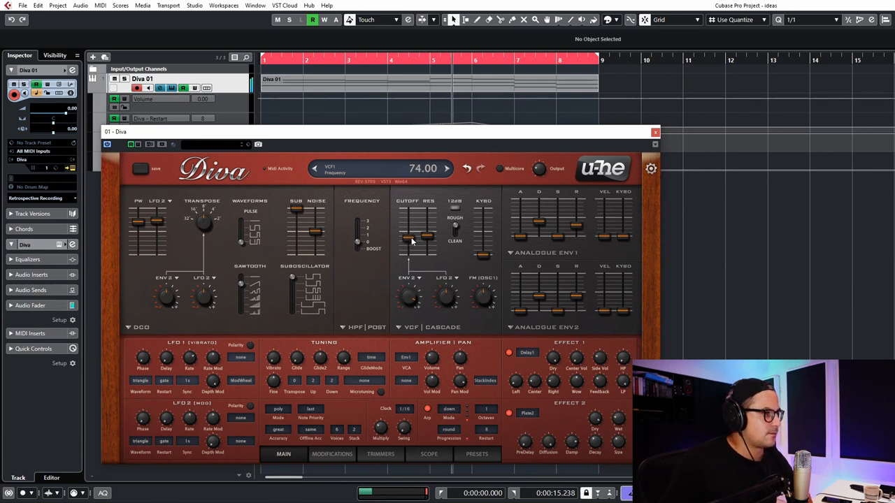
drag(419, 235, 425, 249)
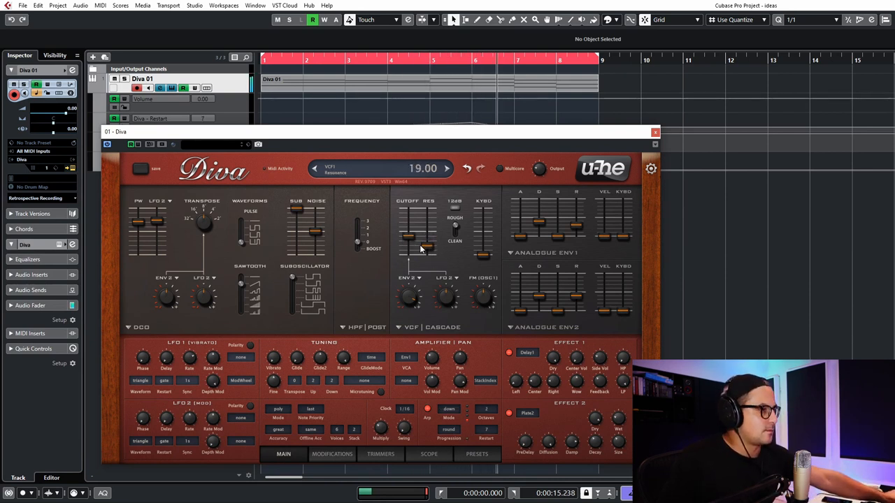
drag(412, 245, 412, 226)
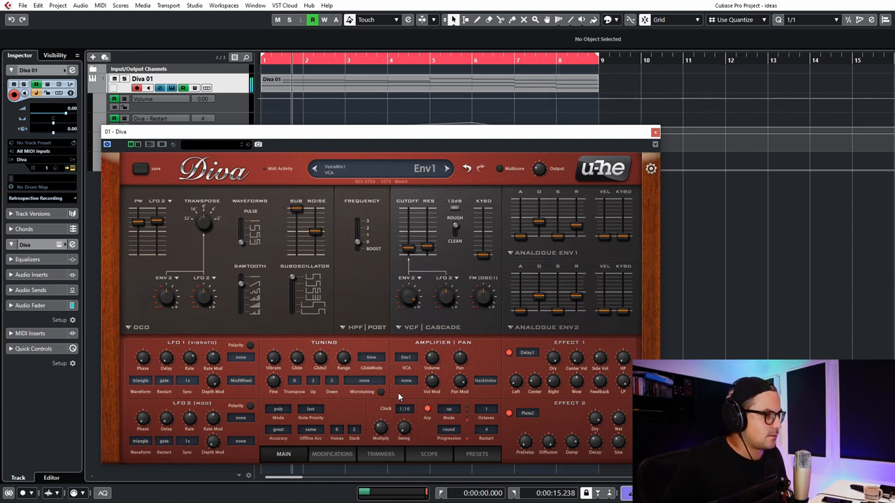
drag(425, 238, 425, 224)
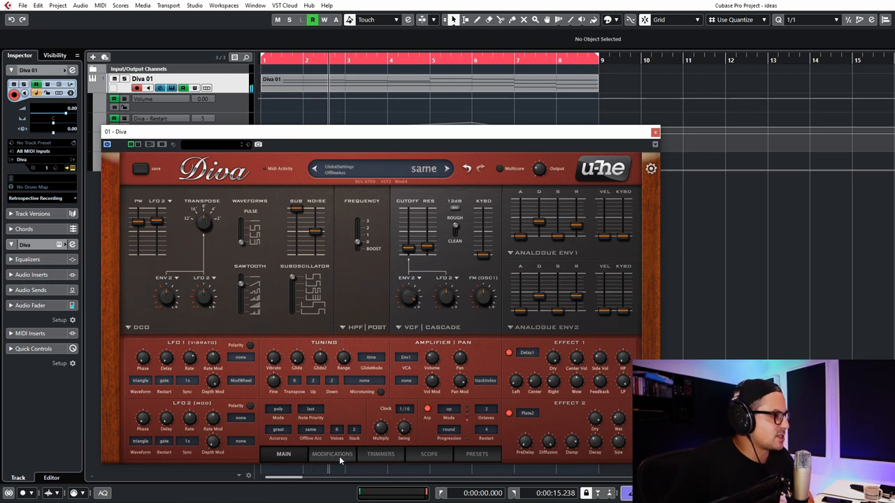
- Give LFO1 the rand hold waveform
click(140, 380)
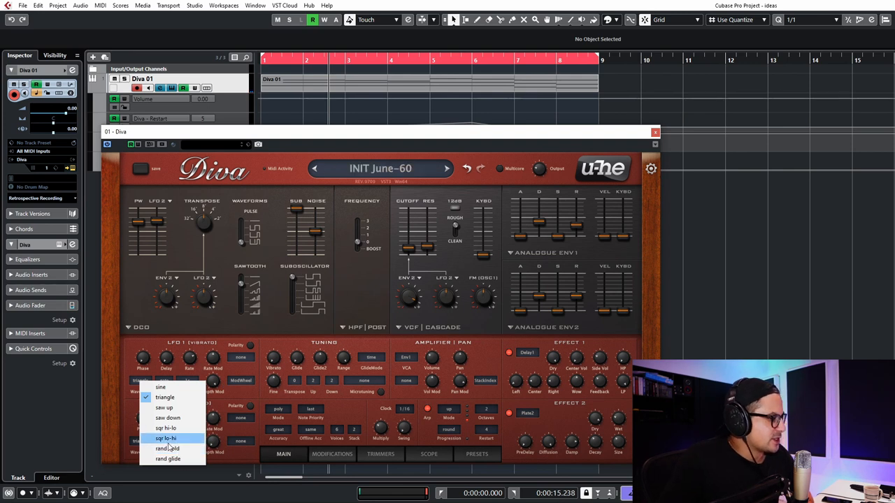
click(156, 449)
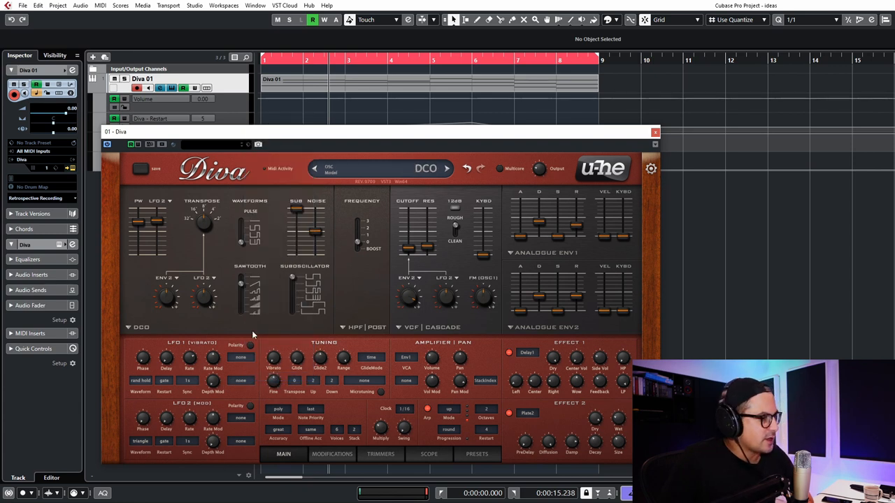
click(400, 327)
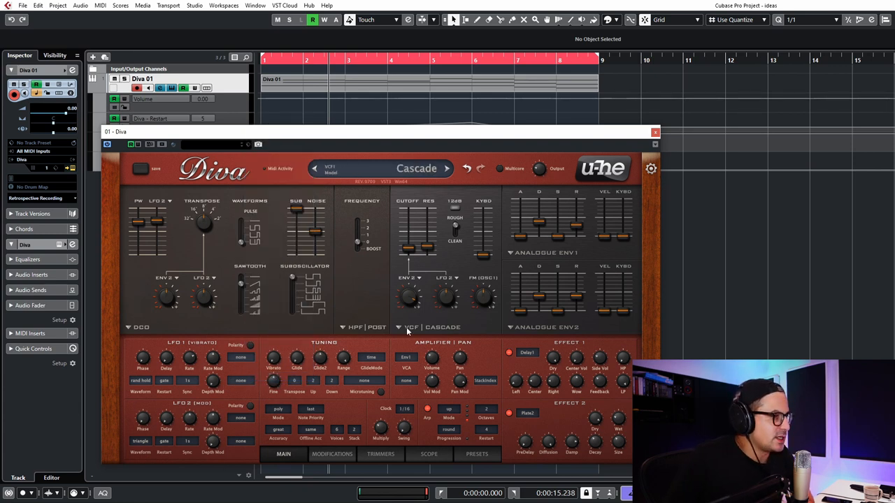
- Route LFO1 to the VCF cutoff with moderate depth and lower the cutoff to about 28
click(413, 168)
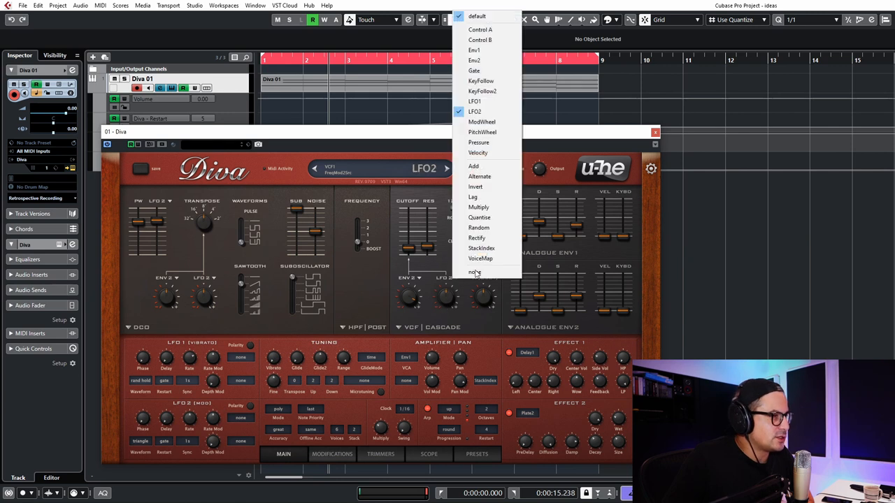
click(474, 271)
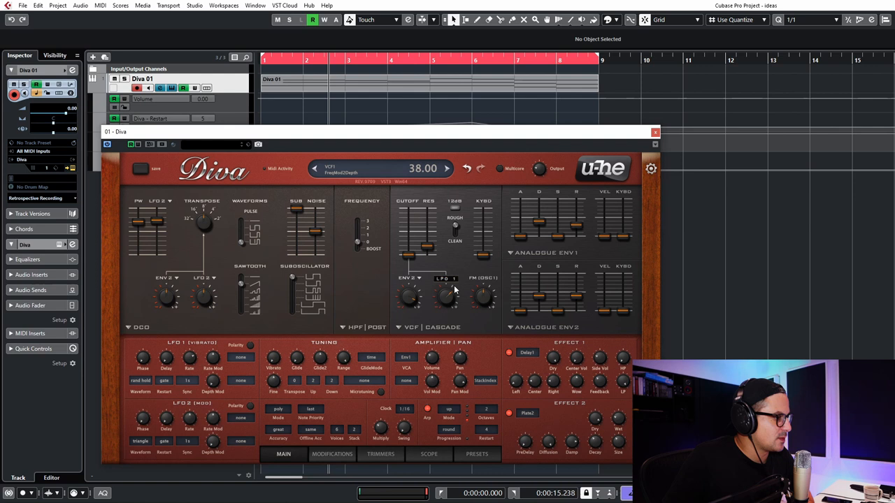
drag(445, 296, 444, 283)
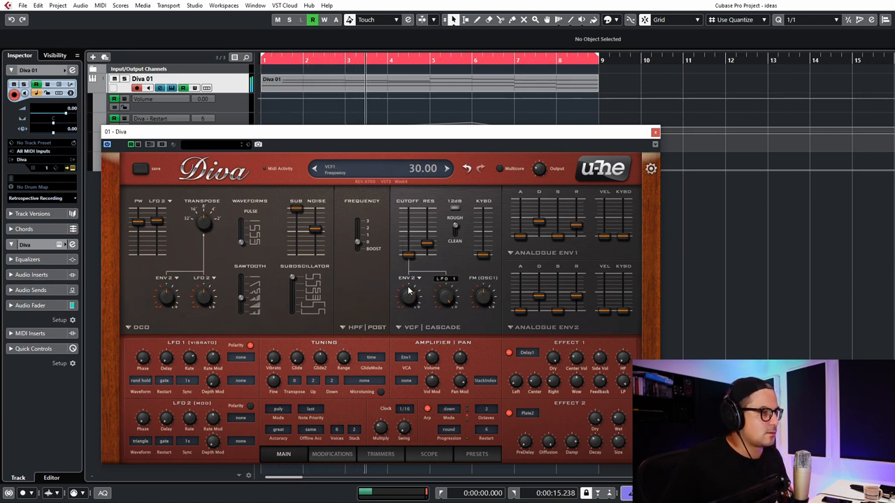
drag(428, 240, 428, 251)
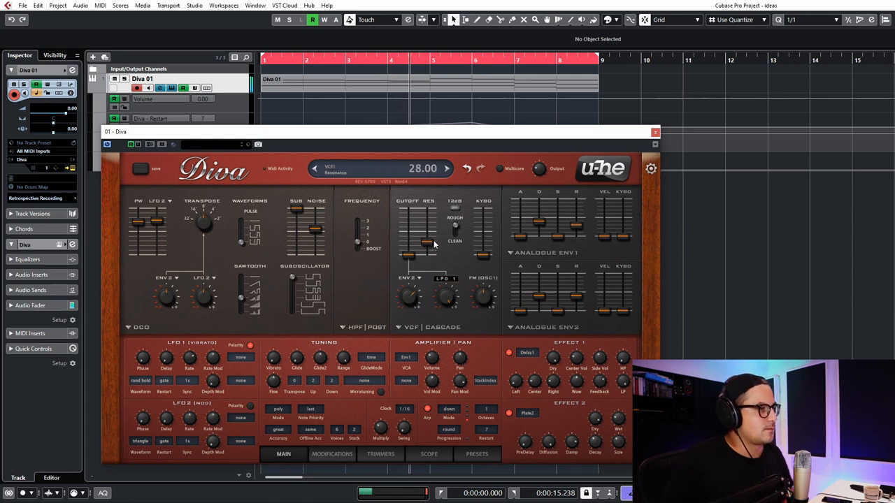